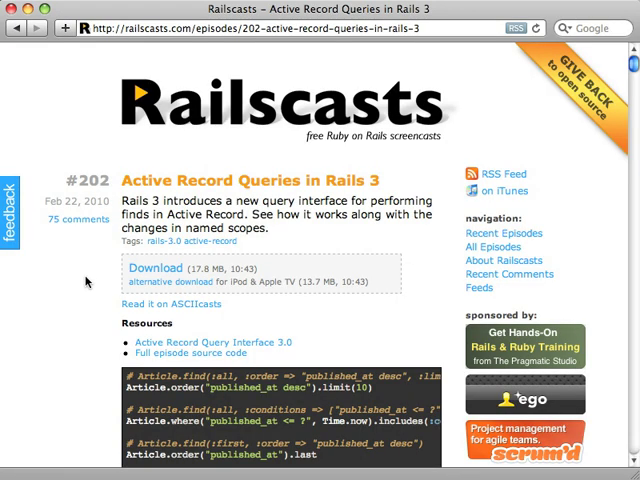
pyautogui.moveTo(112, 192)
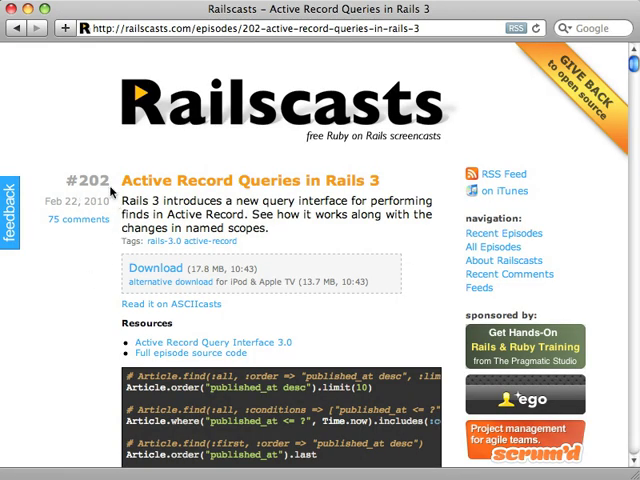
pyautogui.moveTo(113, 200)
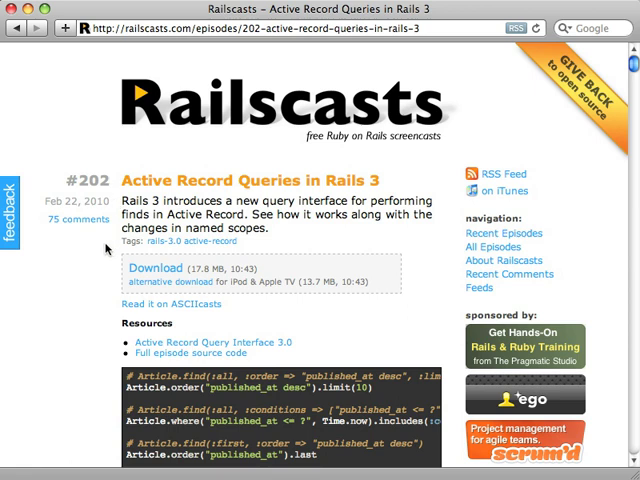
pyautogui.moveTo(103, 250)
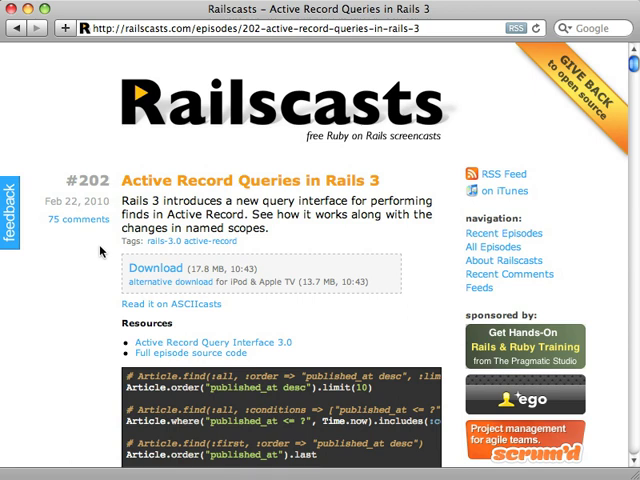
pyautogui.moveTo(100, 250)
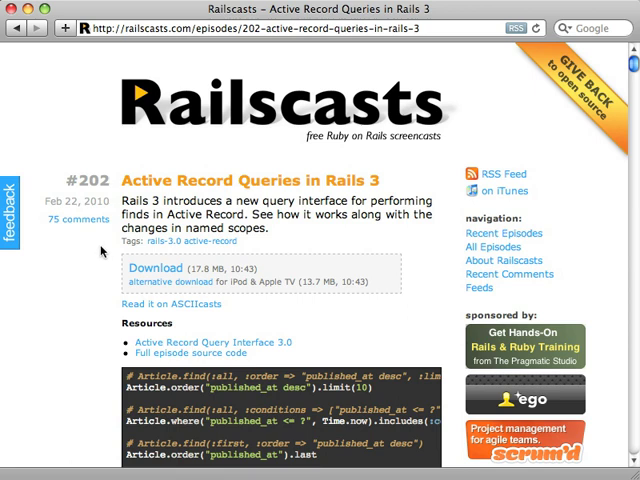
pyautogui.moveTo(105, 250)
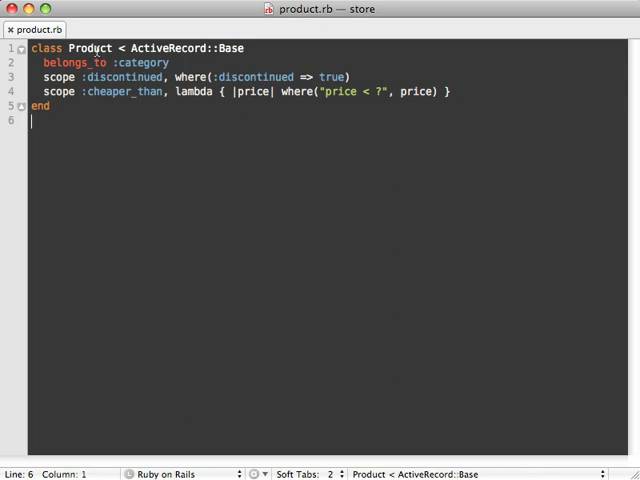
# - Replace the cheaper_than lambda scope with def self.cheaper_than(price) calling where("price < ?", price)
pyautogui.doubleClick(89, 48)
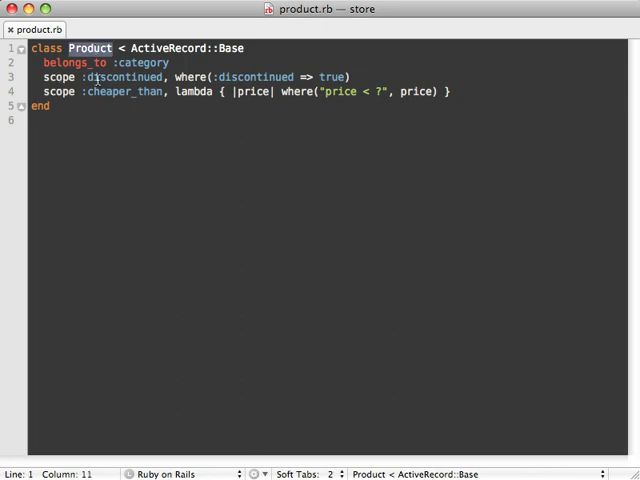
pyautogui.doubleClick(120, 77)
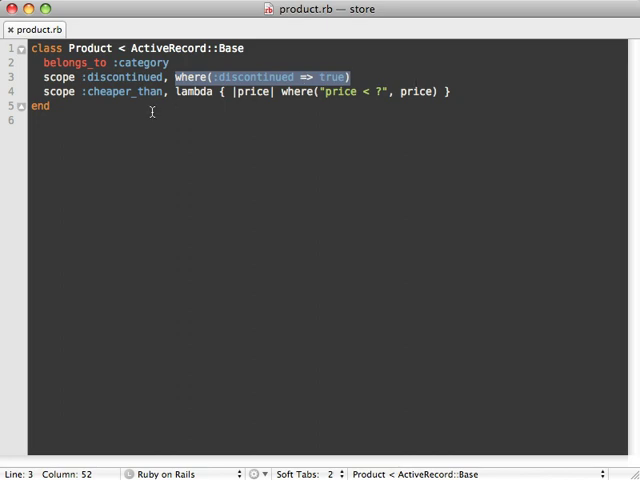
pyautogui.doubleClick(124, 92)
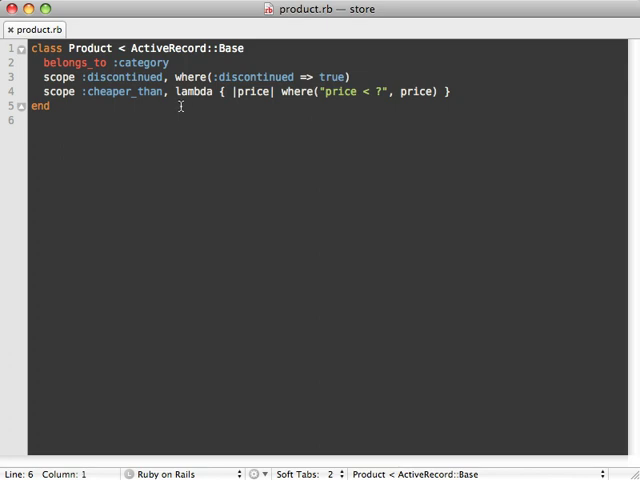
pyautogui.moveTo(178, 92); pyautogui.dragTo(450, 92)
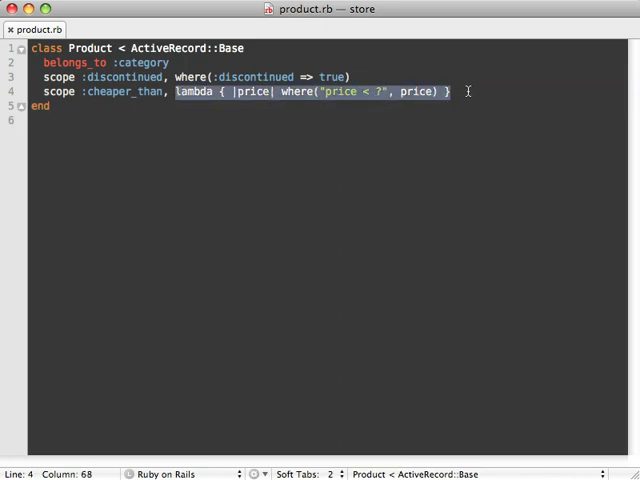
pyautogui.moveTo(267, 123)
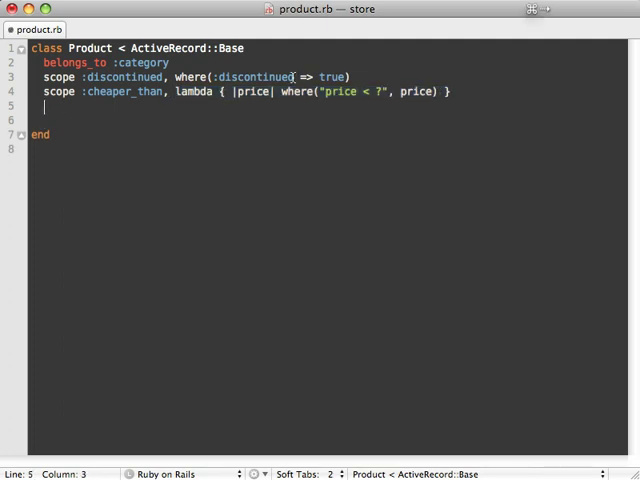
pyautogui.write('def self.cheaper_than')
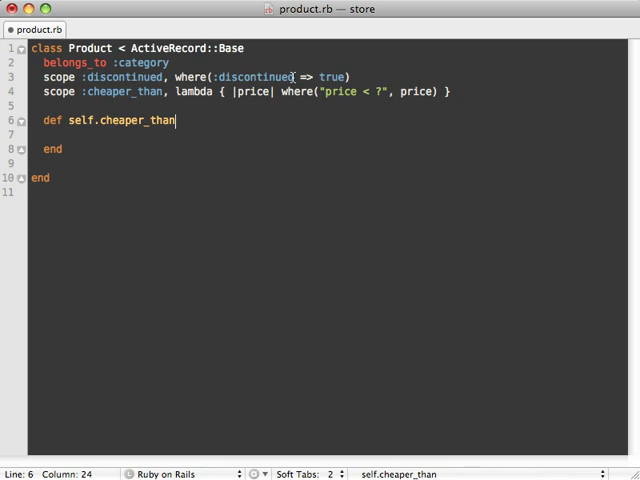
pyautogui.write('(price)')
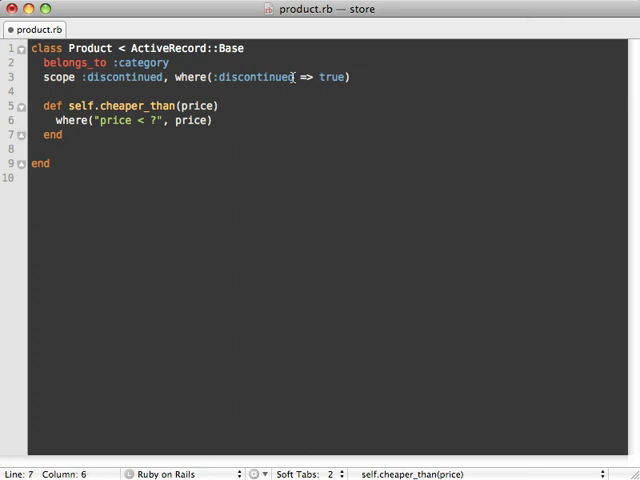
pyautogui.moveTo(40, 105); pyautogui.dragTo(63, 135)
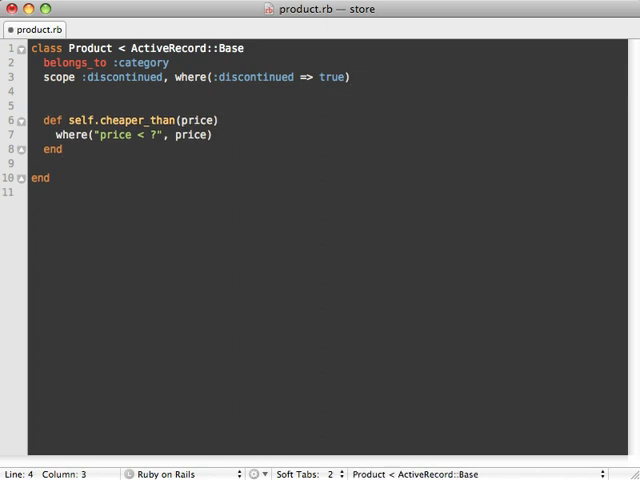
# - Write scope :cheap, cheaper_than(5) and place it below the cheaper_than class method
pyautogui.write('scope :c')
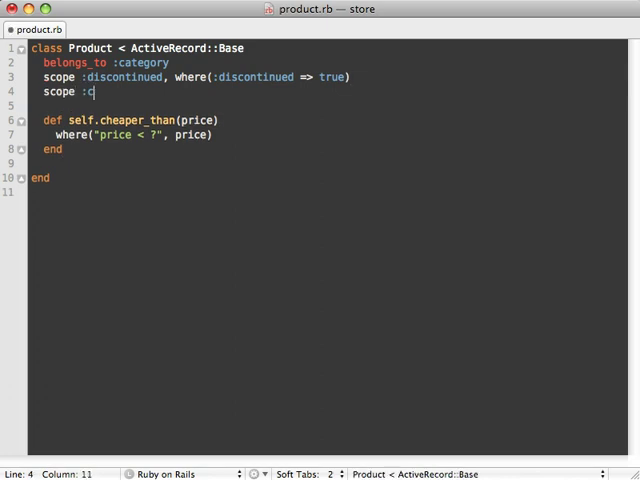
pyautogui.write('heap, cheaper_than(')
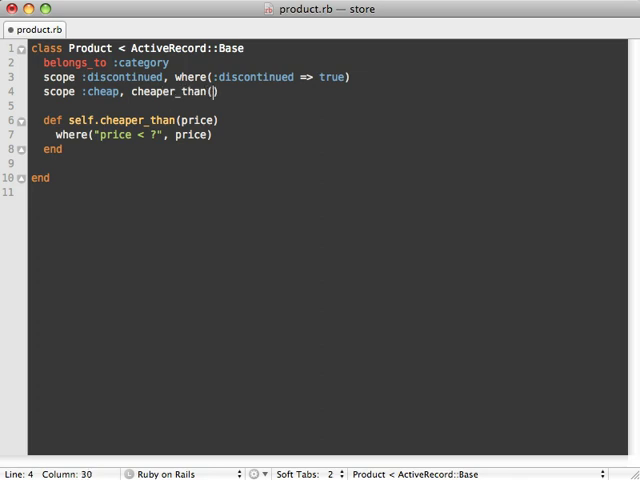
pyautogui.write('5')
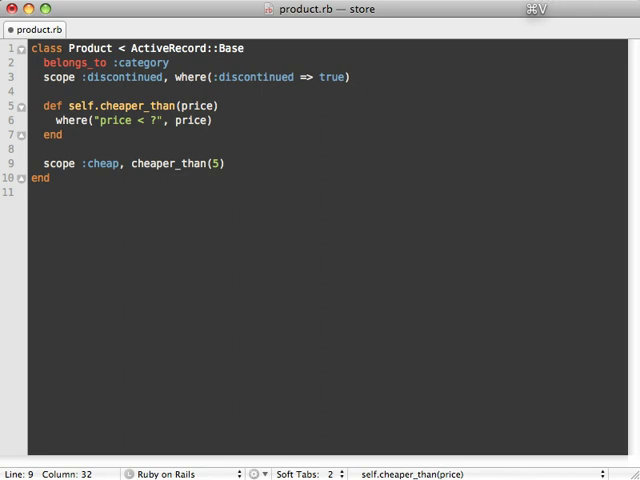
pyautogui.doubleClick(166, 163)
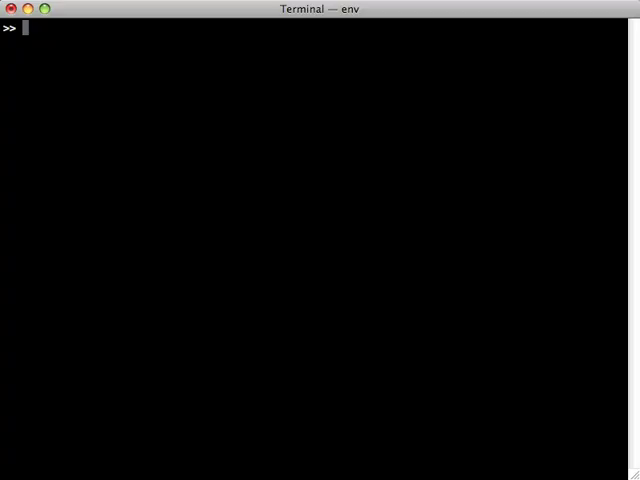
# - Run Product.cheap and Product.cheap.to_sql, showing price < 5 and products Top and Milk
pyautogui.write('P')
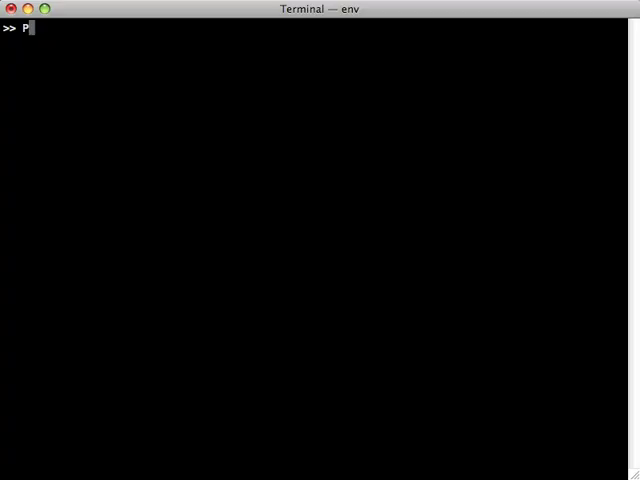
pyautogui.write('roduct.cheap')
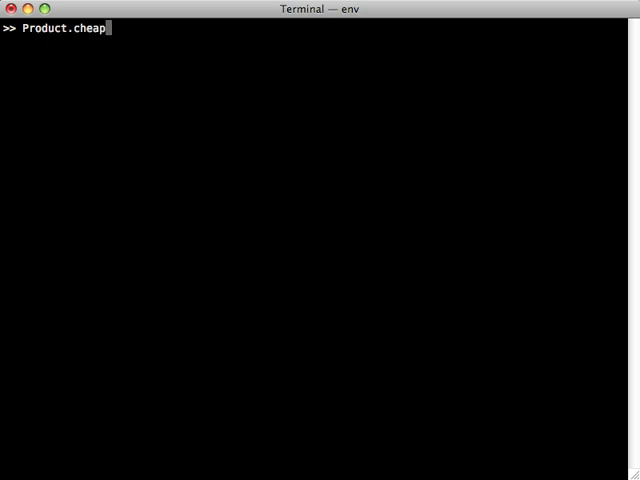
pyautogui.write('to_sql')
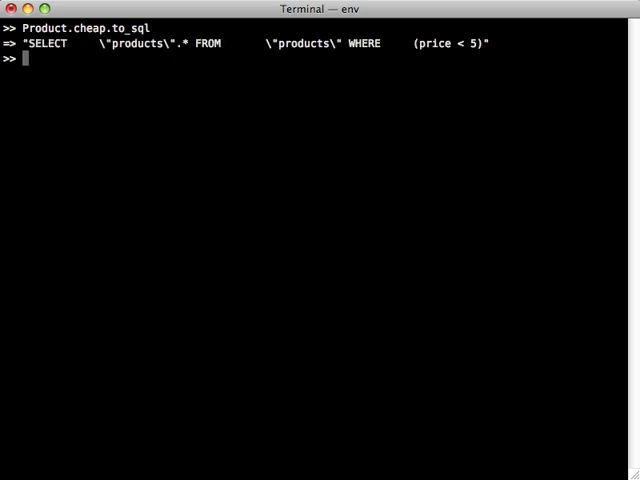
pyautogui.write('Product.cheap.to_sql')
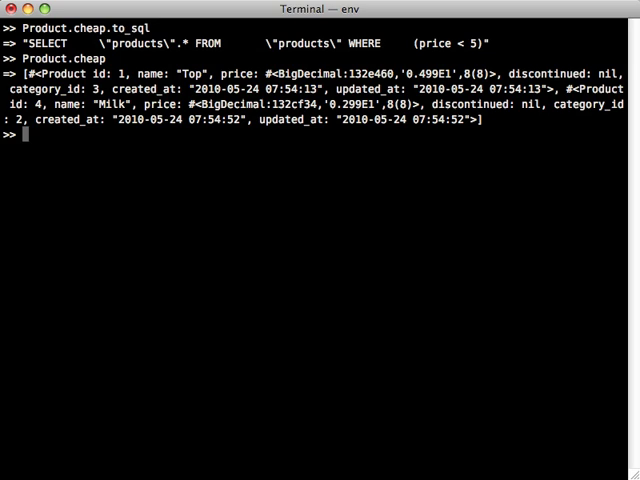
pyautogui.write('Category')
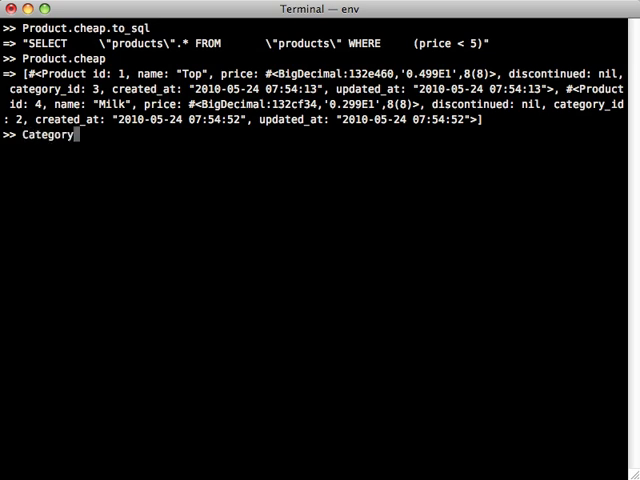
# - Show the SQL generated by Category.joins(:products) in the console
pyautogui.write('.joins(')
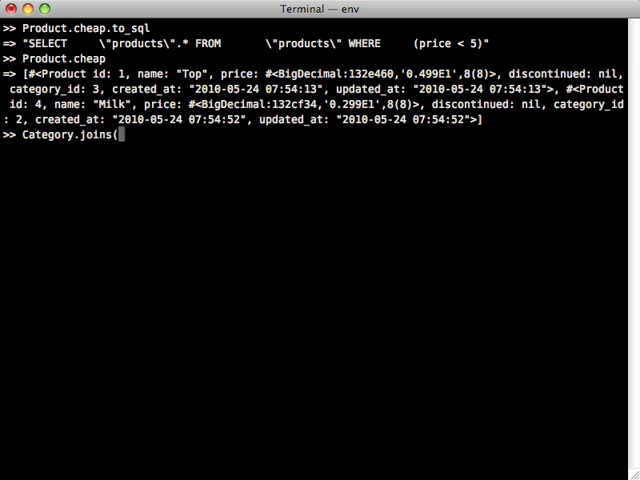
pyautogui.write(':products).to_sql')
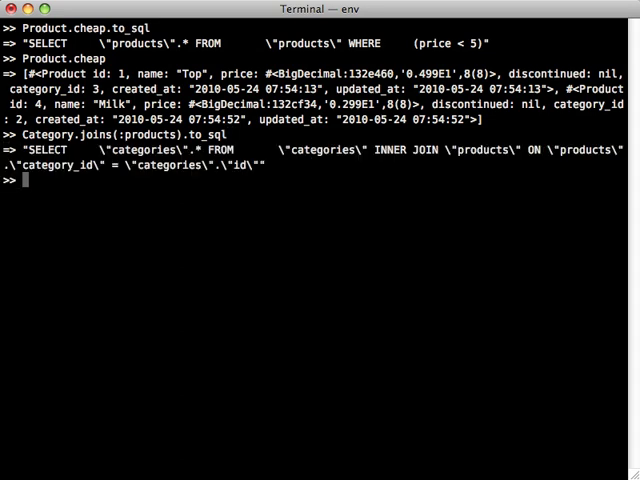
pyautogui.write('Category.joins(:products).')
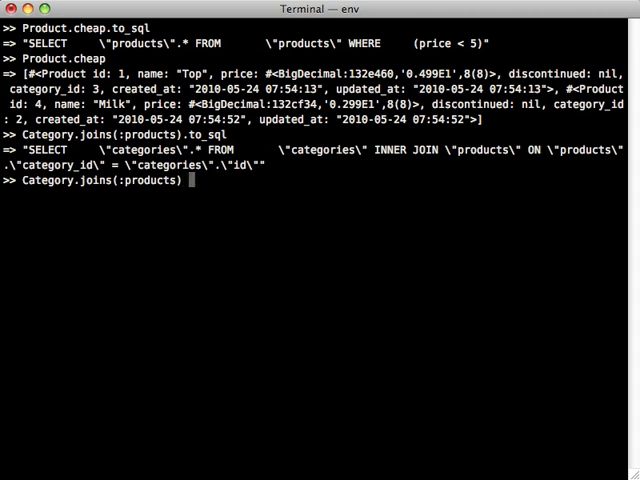
# - Combine Category.joins(:products) & Product.cheap, returning the Games and Groceries categories
pyautogui.write('.merge')
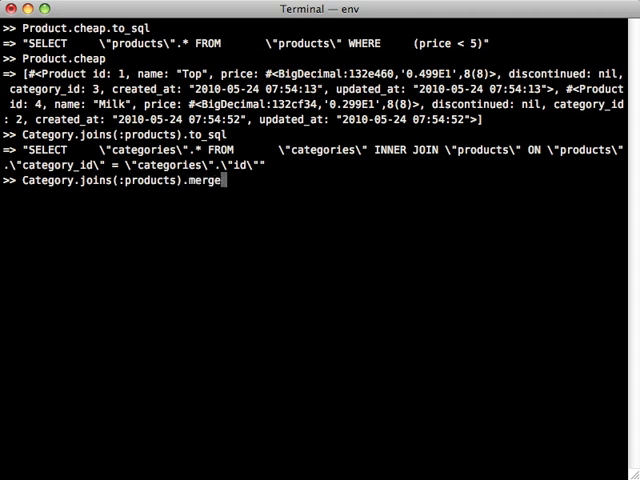
pyautogui.write('(')
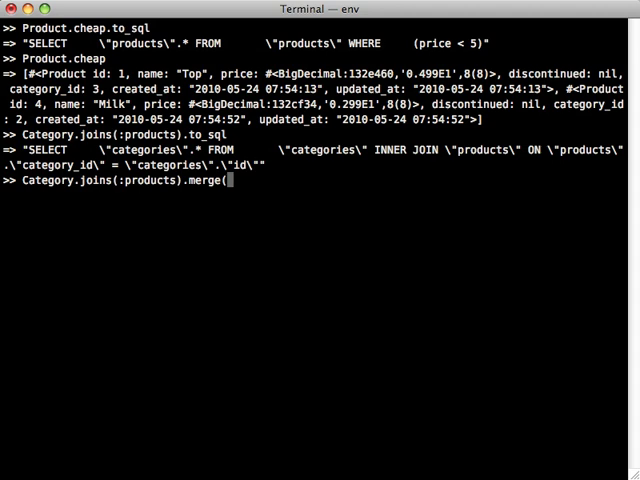
pyautogui.press('Backspace')
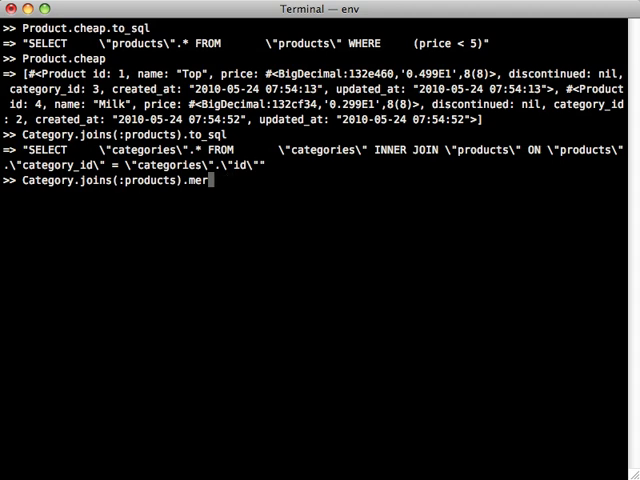
pyautogui.write('&')
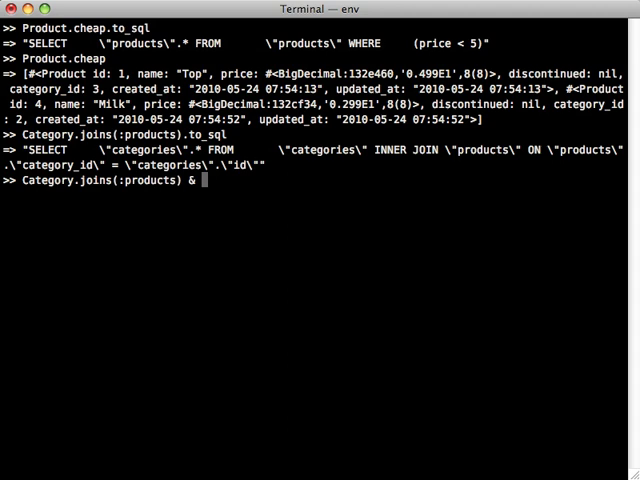
pyautogui.write('Product.')
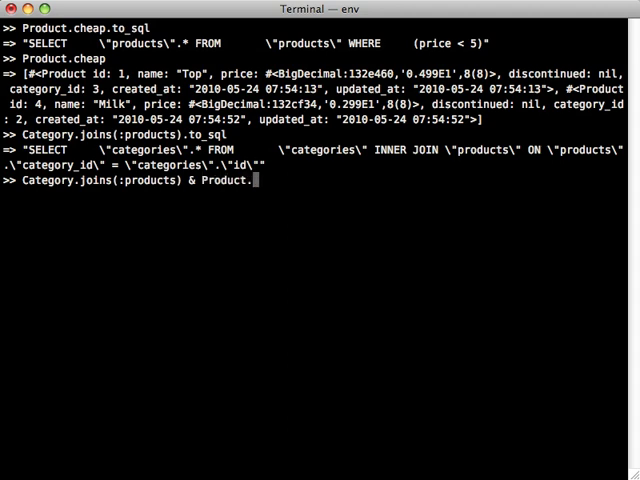
pyautogui.write('cheap')
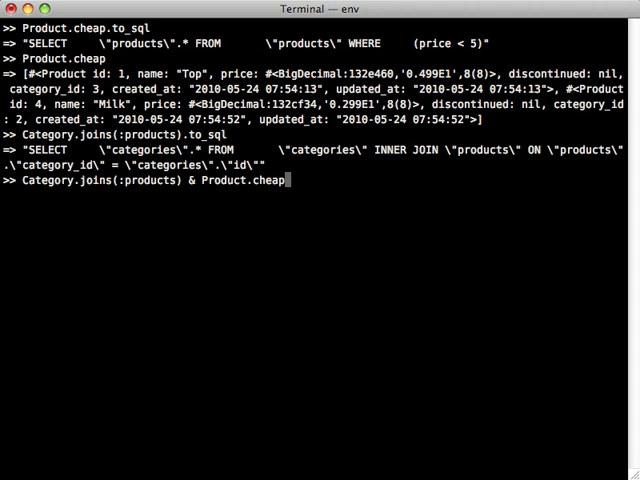
pyautogui.press('Return')
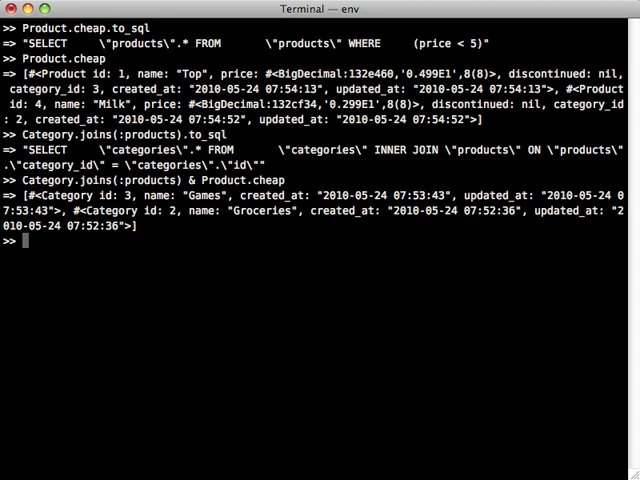
pyautogui.write('Category.joins(:products) & Product.cheap')
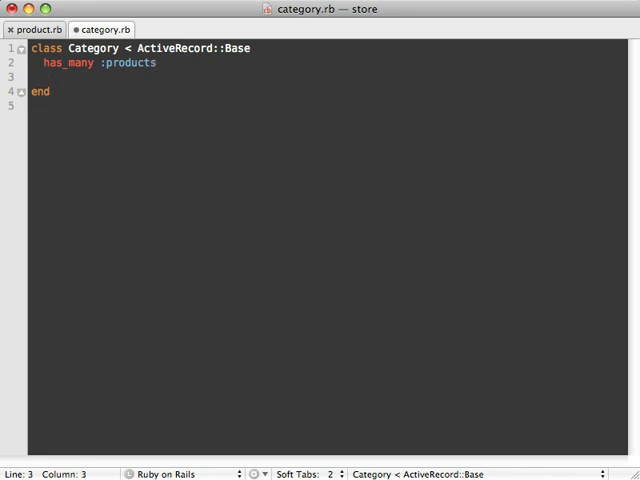
# - Add scope :with_cheap_products, joins(:products) & Product.cheap to category.rb
pyautogui.write('scope')
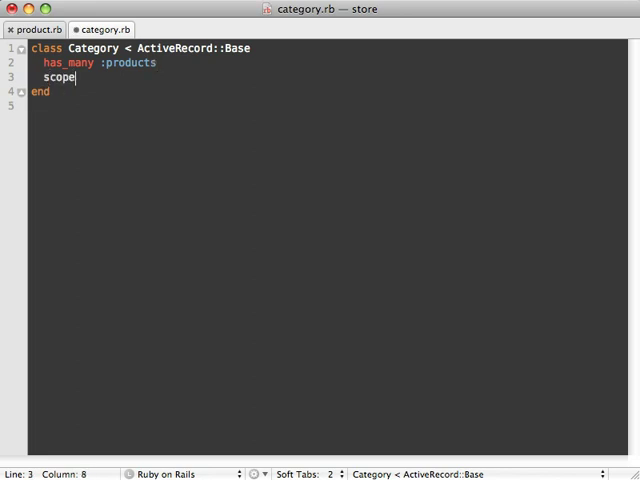
pyautogui.write(':with')
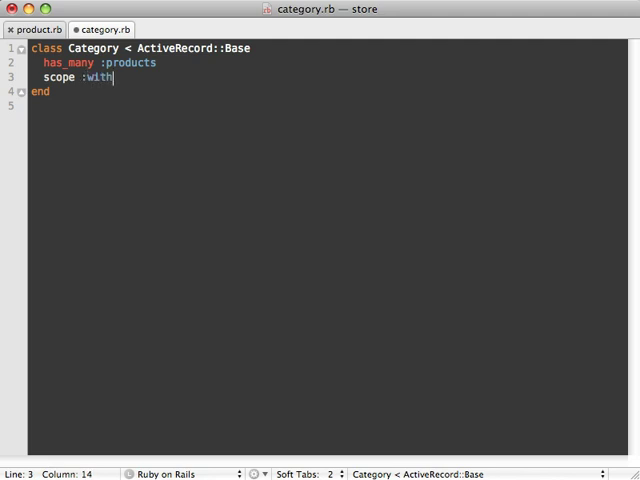
pyautogui.write('_cheap_product')
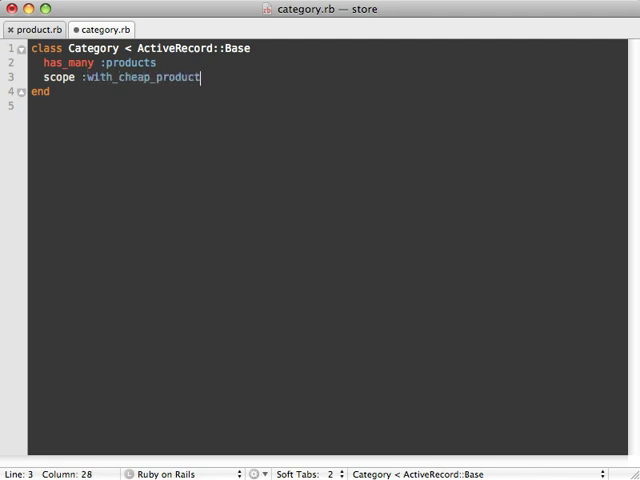
pyautogui.write('s,')
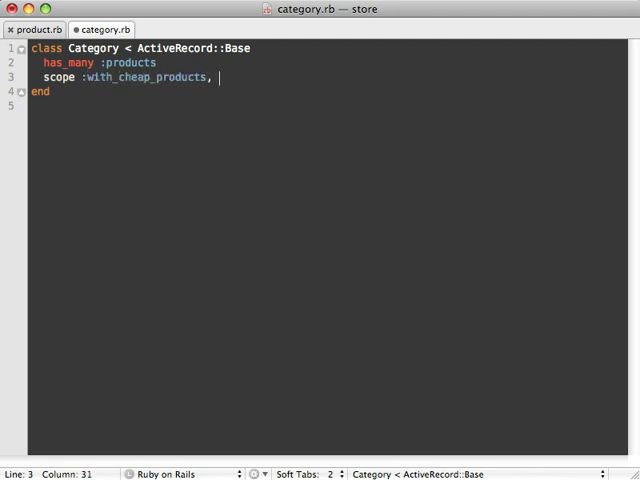
pyautogui.write('joins(:products) & Product.cheap')
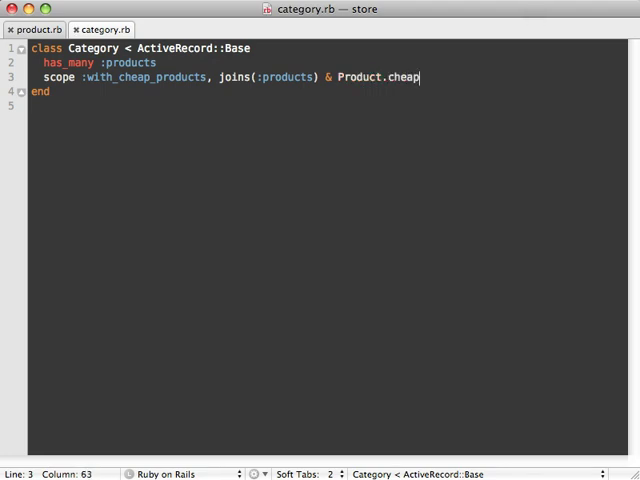
pyautogui.doubleClick(143, 78)
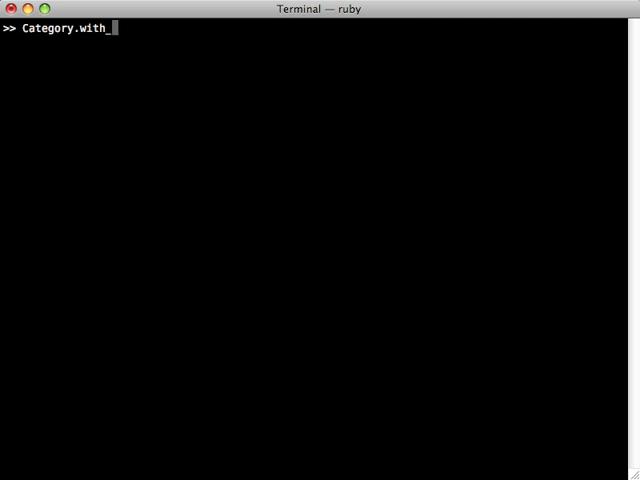
# - Run Category.with_cheap_products and its to_sql, highlighting the unqualified price condition
pyautogui.write('cheap_products')
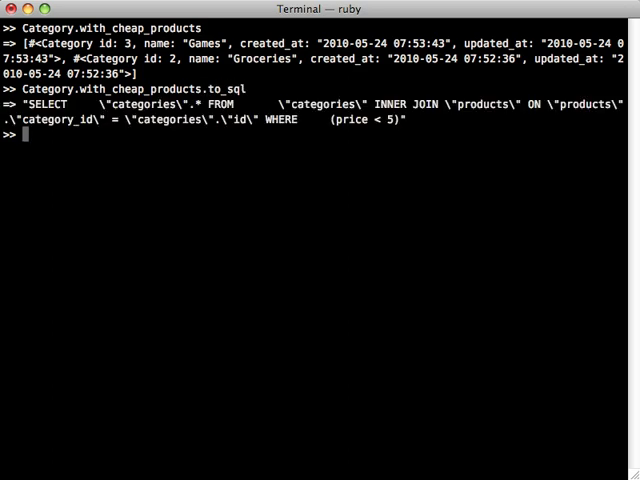
pyautogui.moveTo(256, 186)
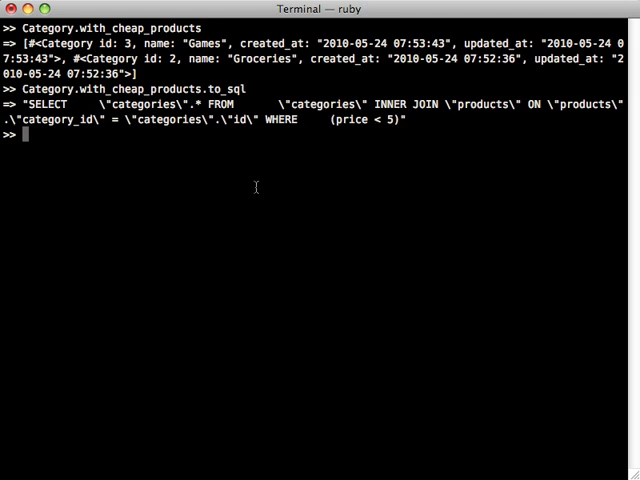
pyautogui.moveTo(268, 156)
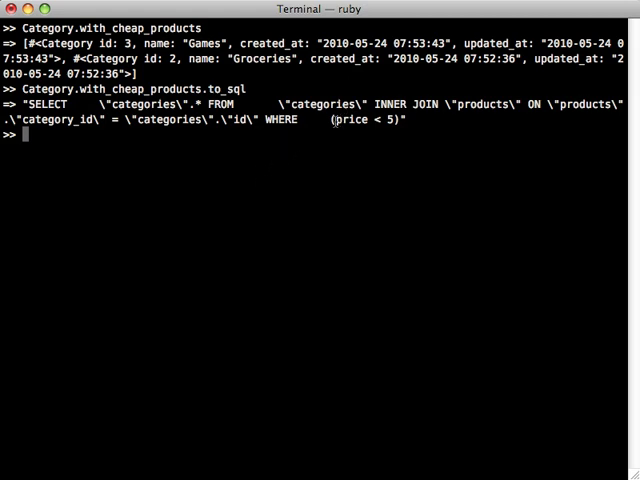
pyautogui.doubleClick(349, 120)
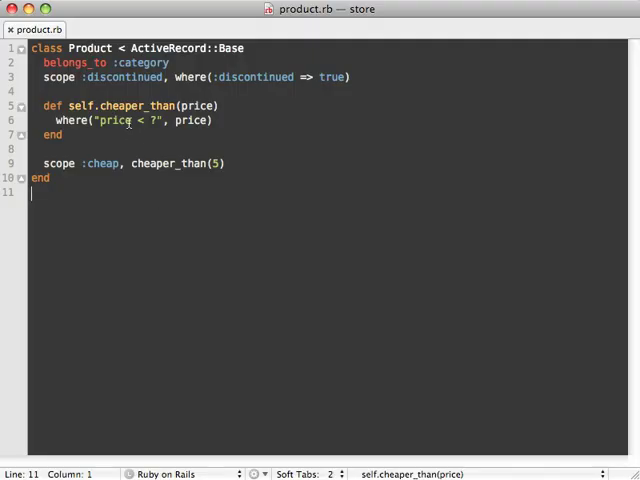
# - Change the cheaper_than condition to where("products.price < ?", price) in product.rb
pyautogui.write('products.')
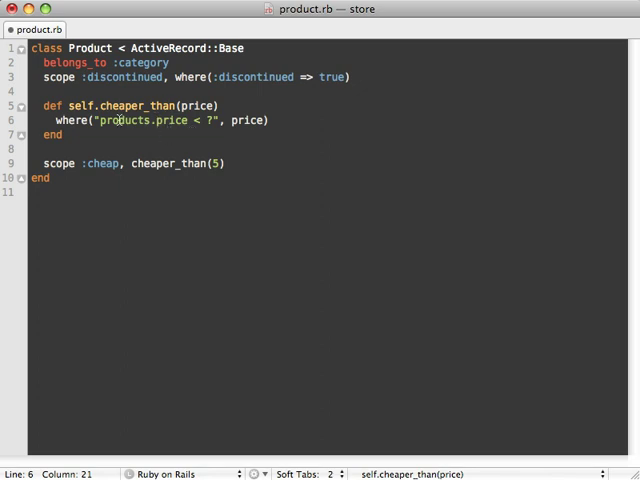
pyautogui.moveTo(94, 120); pyautogui.dragTo(213, 120)
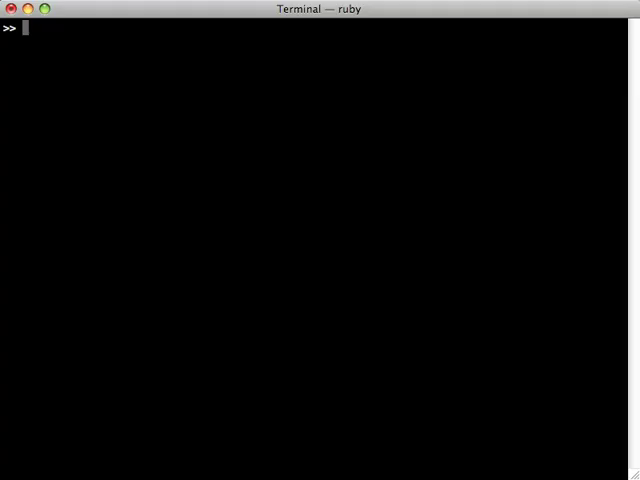
# - List the discontinued products with Product.discontinued
pyautogui.write('Product.disc')
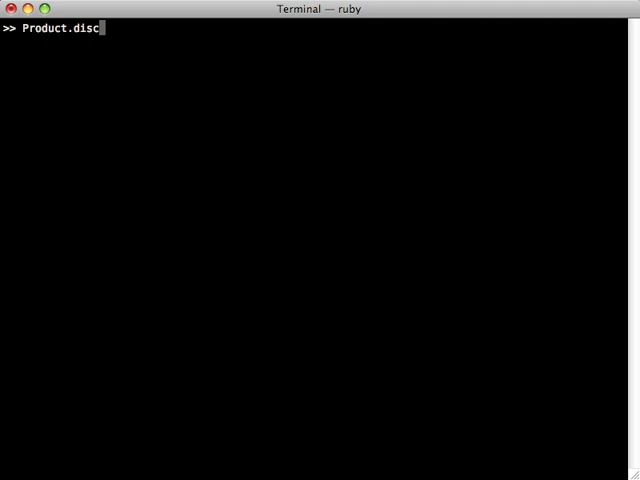
pyautogui.write('ontinued')
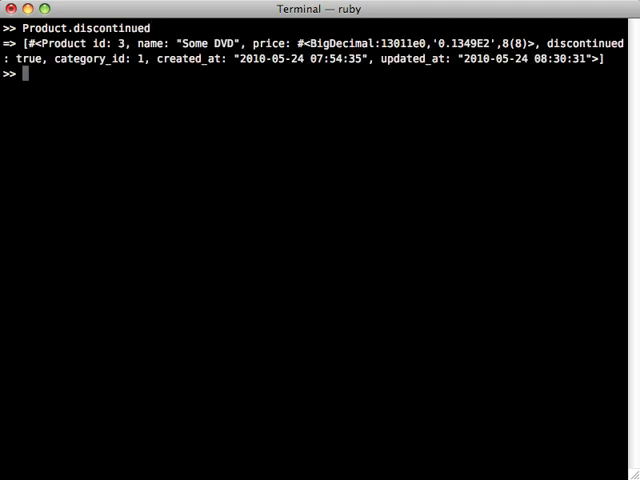
pyautogui.write('Product.discontinued')
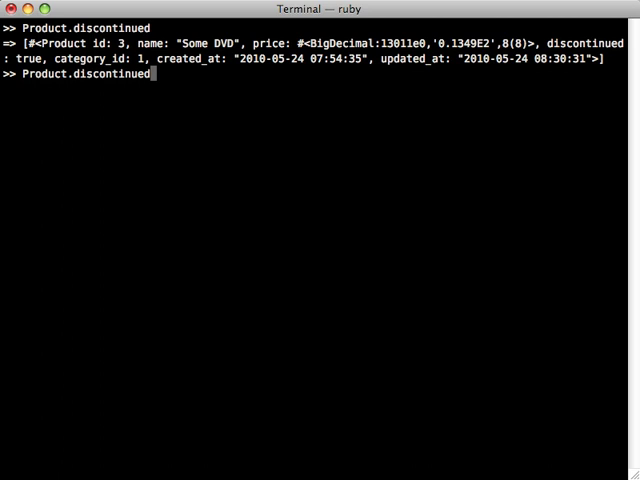
# - Build p = Product.discontinued.build and confirm p.discontinued is true
pyautogui.write('.buil')
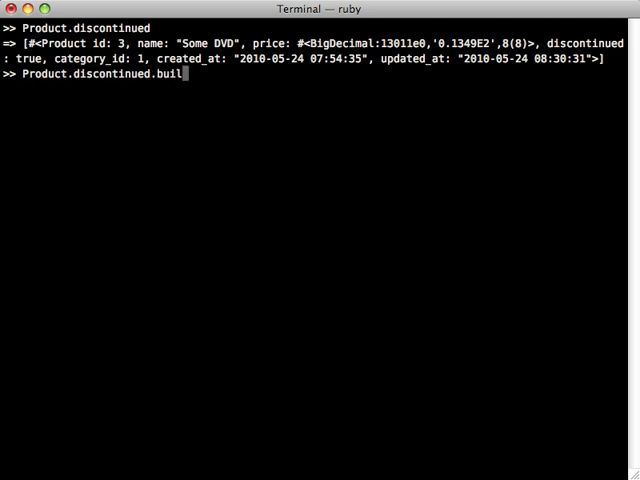
pyautogui.write('d')
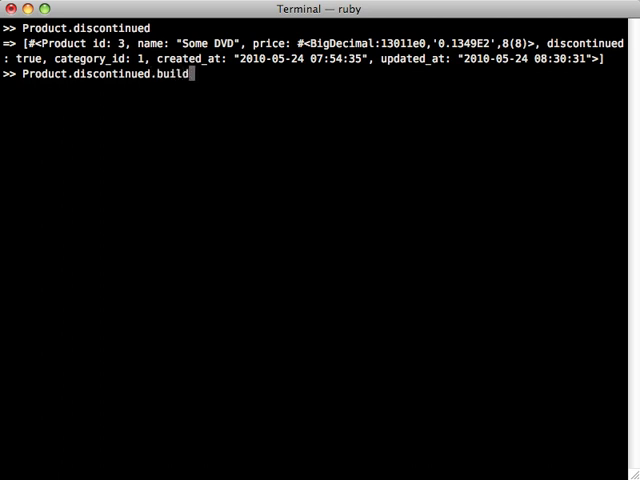
pyautogui.write('p =')
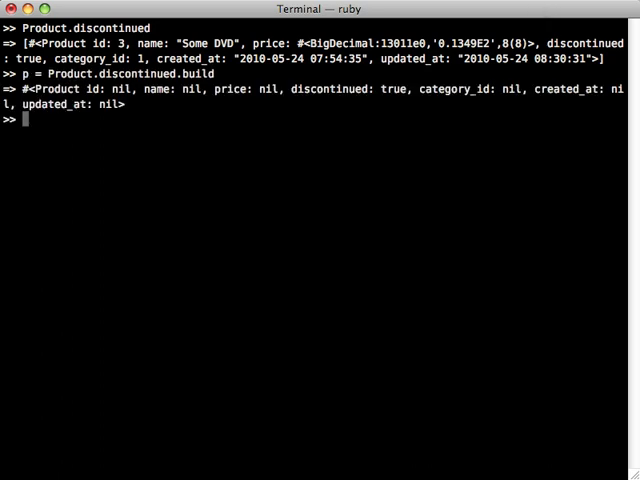
pyautogui.write('p.d')
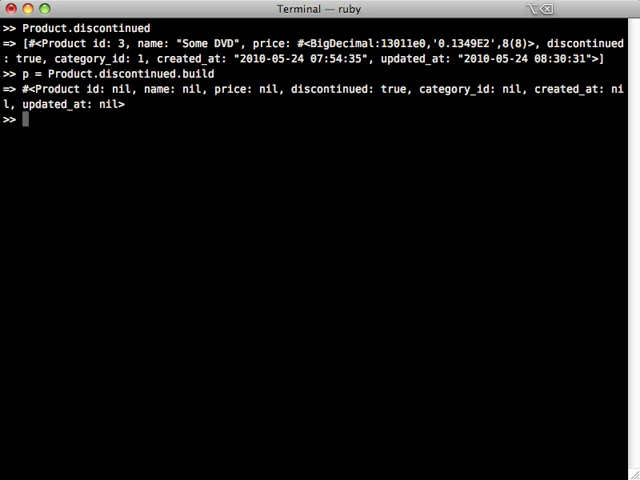
pyautogui.write('p.discontinued')
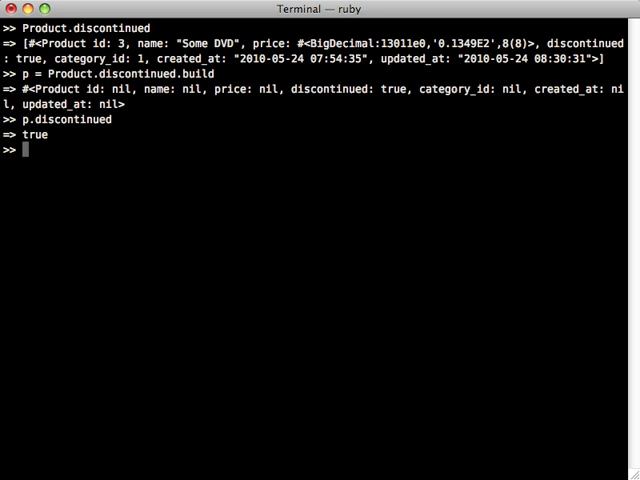
pyautogui.write('p = Product.discontinued.build')
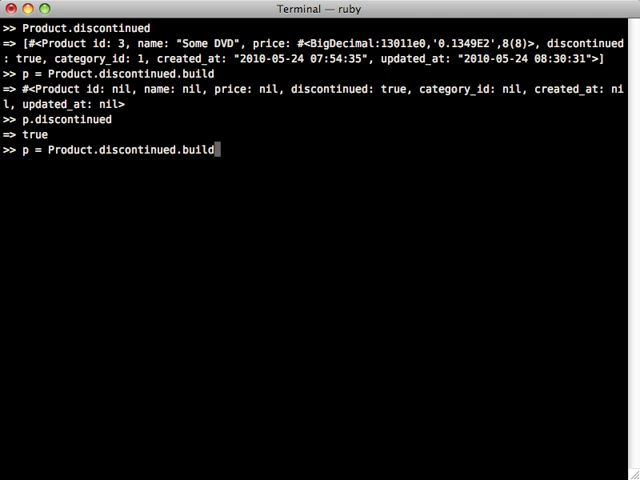
pyautogui.press('BackSpace')
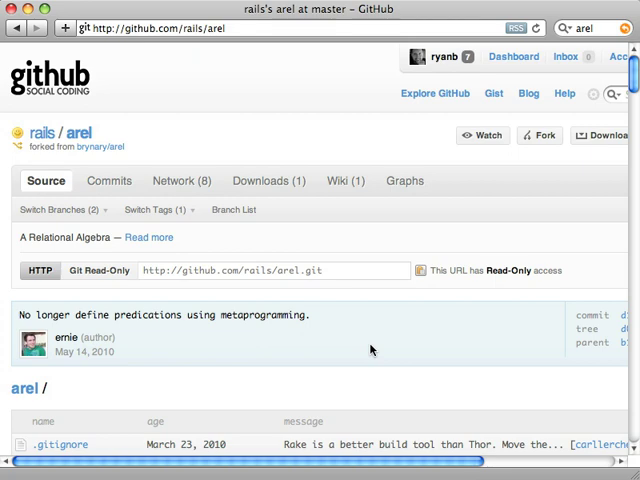
pyautogui.moveTo(376, 272)
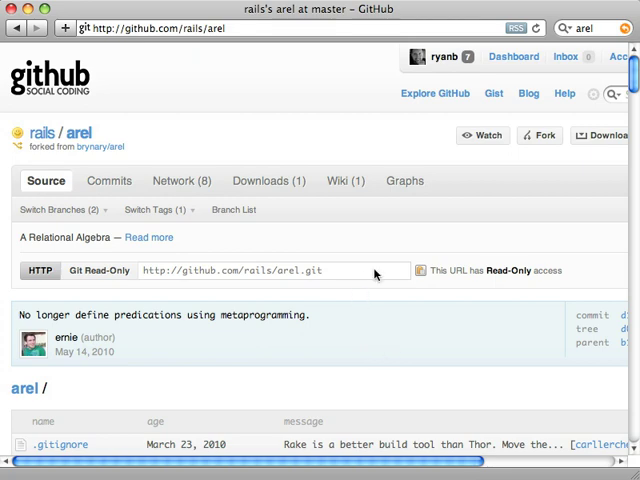
pyautogui.moveTo(92, 133)
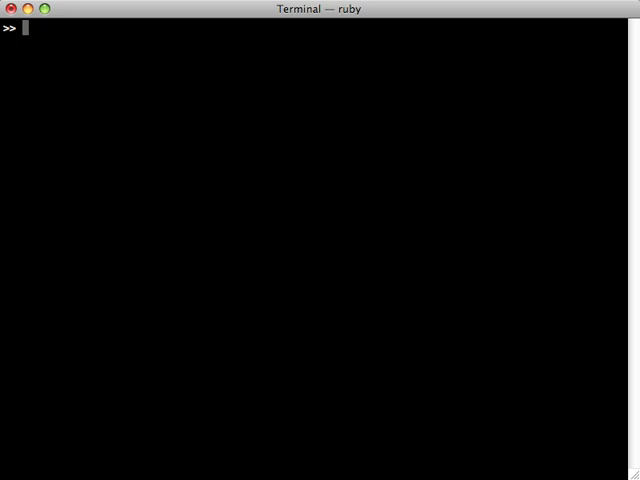
# - Store Product.arel_table in t and build the t[:price].eq(2.99) Equality predicate
pyautogui.write('t = Product.')
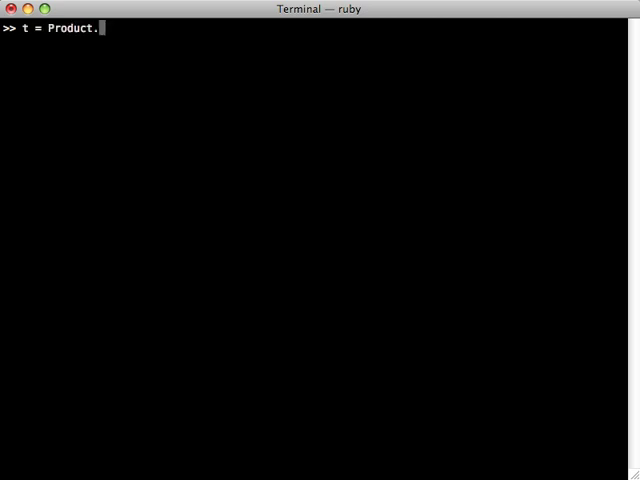
pyautogui.write('arel_table')
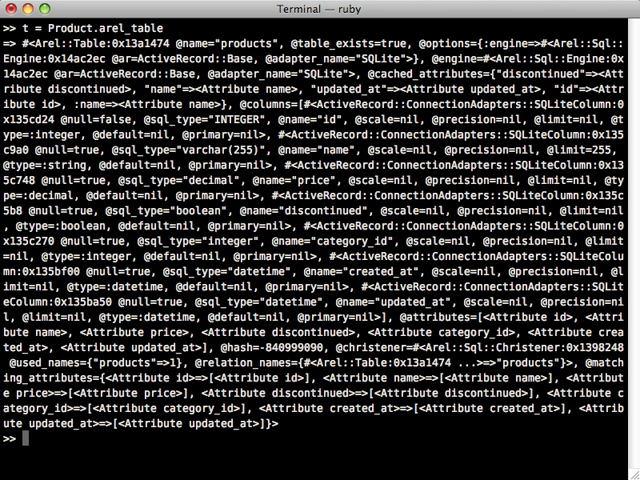
pyautogui.write('t[')
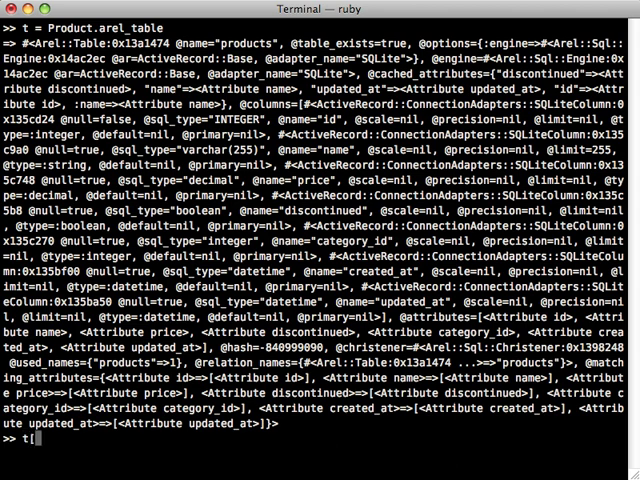
pyautogui.write('[:price')
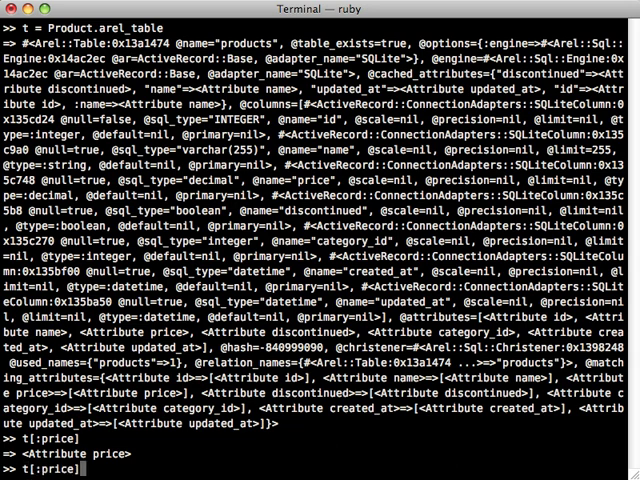
pyautogui.write('.')
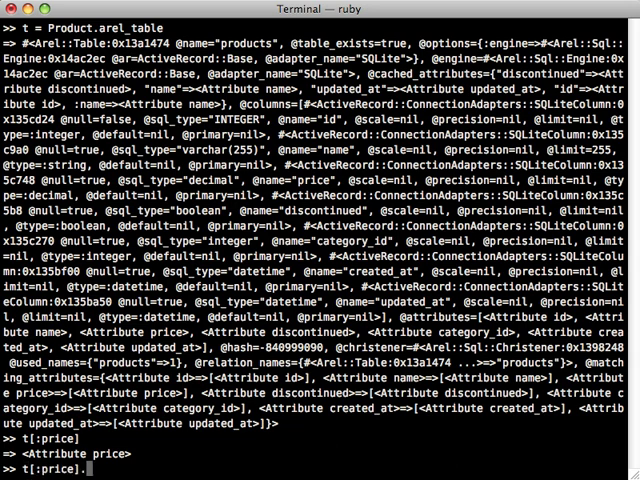
pyautogui.write('.eq')
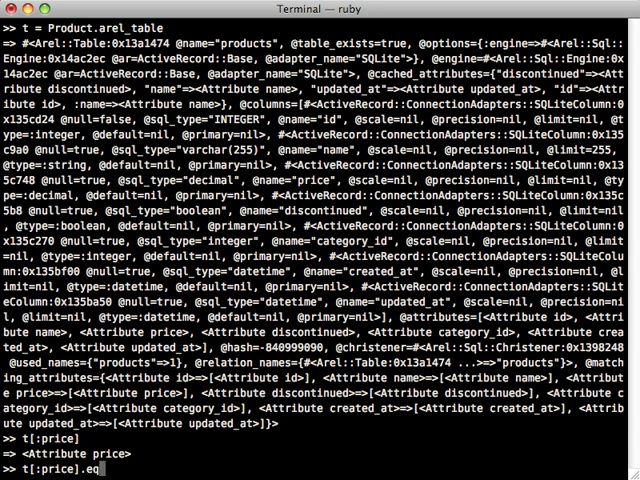
pyautogui.write('(2.99')
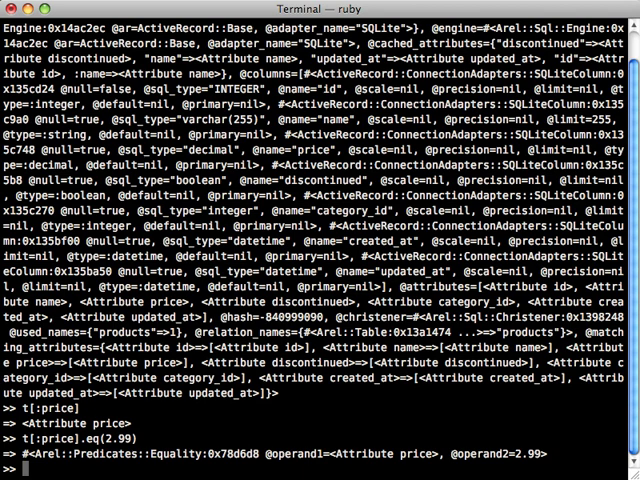
pyautogui.write('t[:name].matches(')
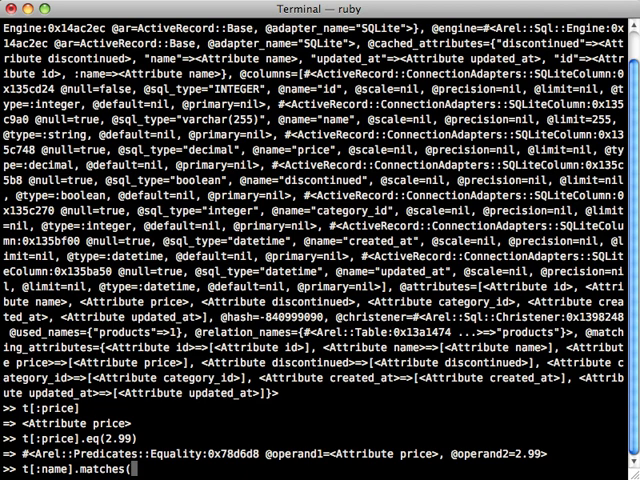
# - Show the SQL for t[:name].matches("%catan"), a name LIKE '%catan' condition
pyautogui.write('"')
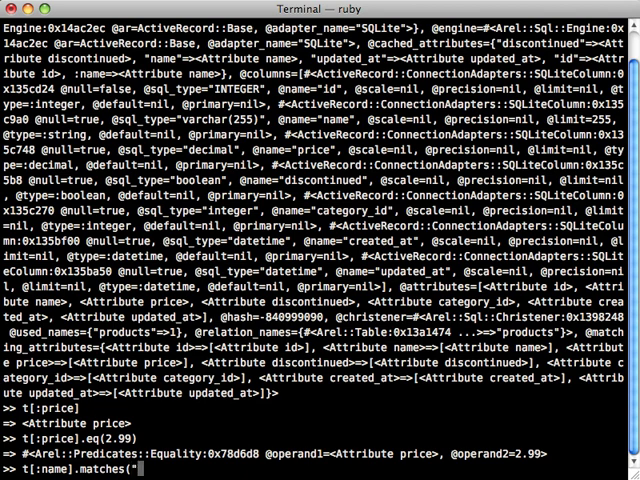
pyautogui.write('%catan')
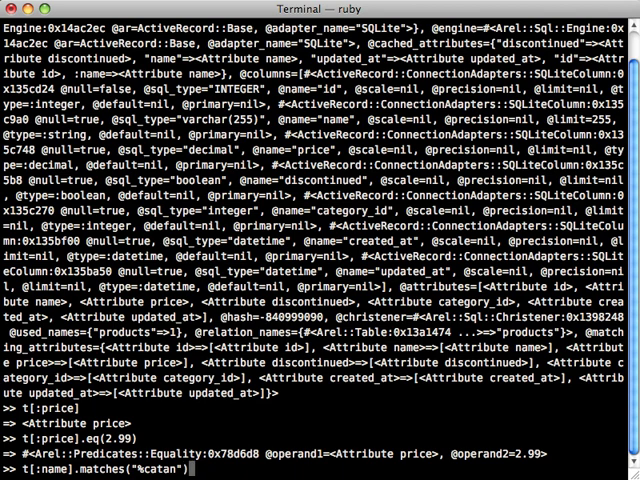
pyautogui.press('Return')
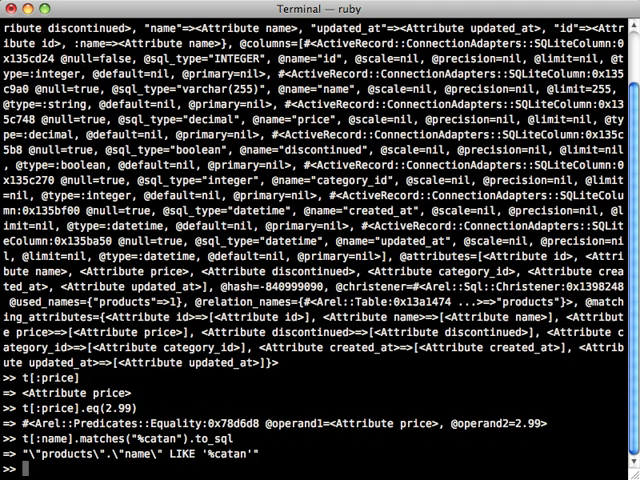
pyautogui.write('t[:name].matches("%catan").to_sql')
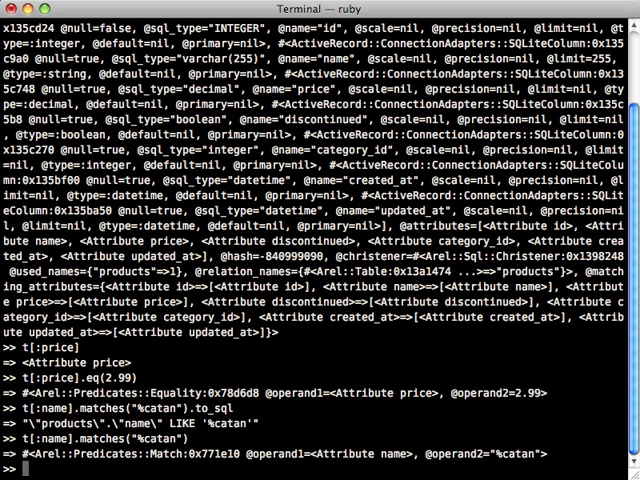
pyautogui.write('t[:name].matches("%catan").to_sql')
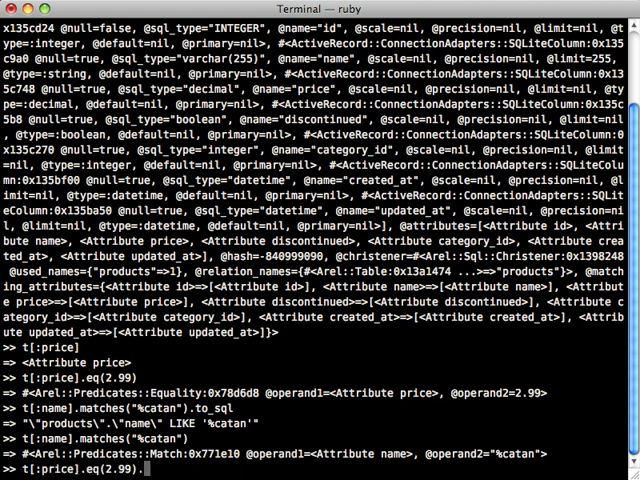
# - OR the price 2.99 and name predicates, then fetch Settler's of Catan and Milk via Product.where
pyautogui.write('or')
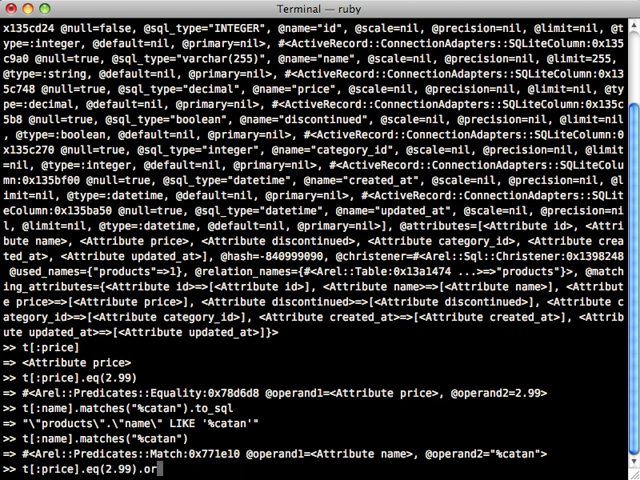
pyautogui.write('(t[:name].matches("%catan')
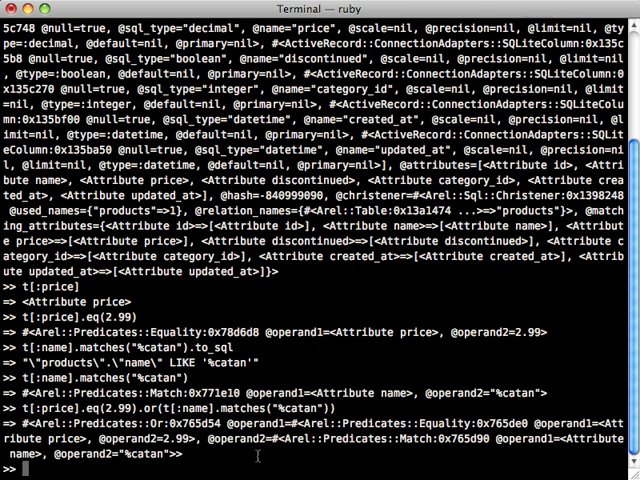
pyautogui.write('t[:price].eq(2.99).or(t[:name].matches("%catan")).to_sql')
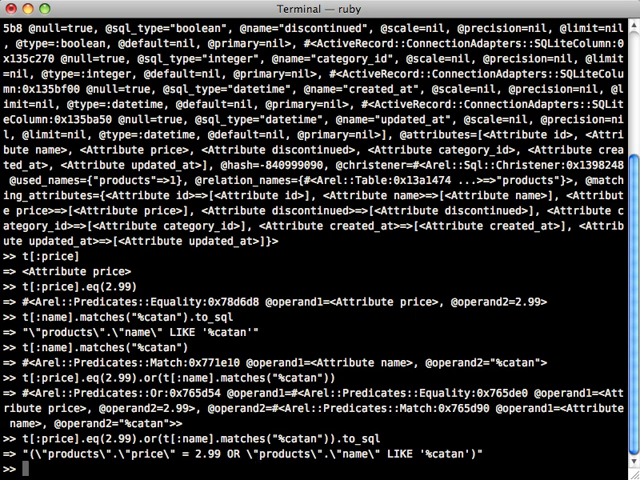
pyautogui.write('t[:price].eq(2.99).or(t[:name].matches("%catan"))')
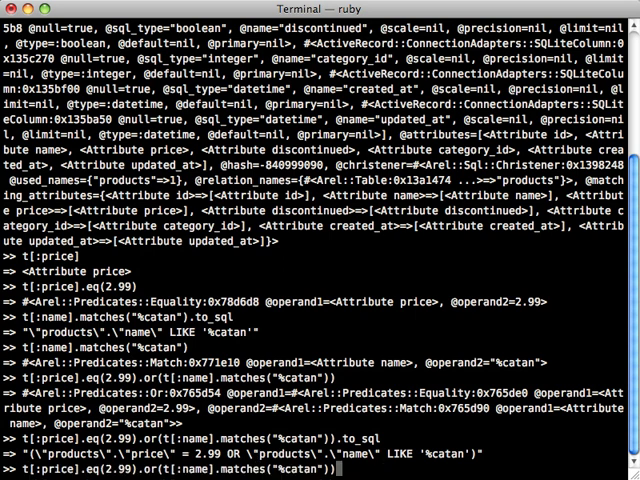
pyautogui.write(')')
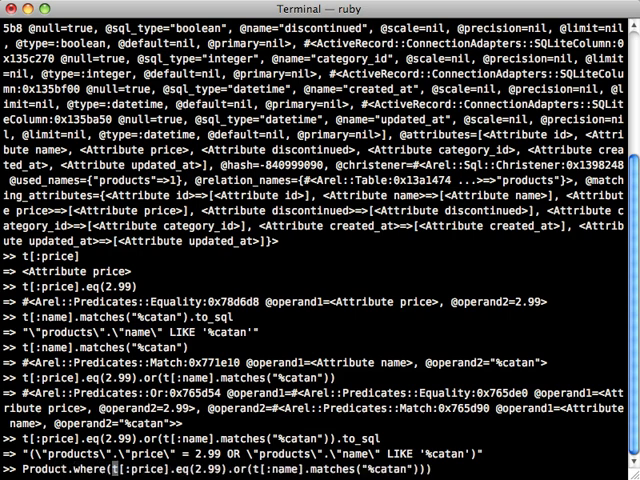
pyautogui.press('Return')
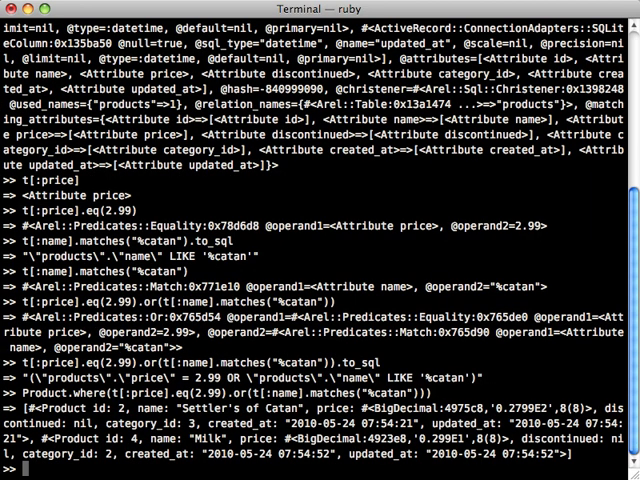
pyautogui.write('Product.where(t[:price].eq(2.99).or(t[:name].matches("%catan"))).map(&:')
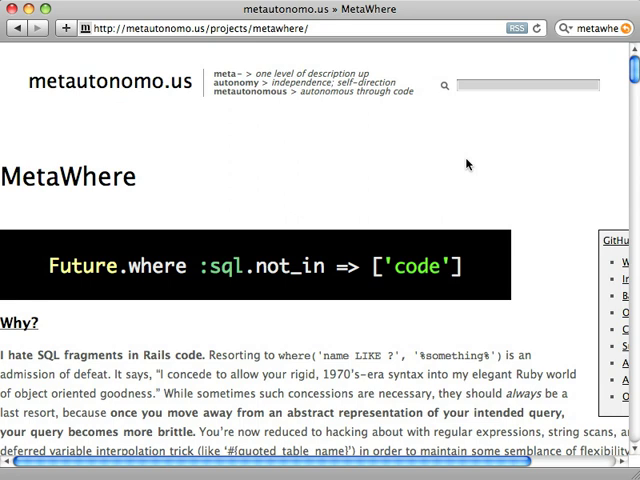
pyautogui.moveTo(521, 305)
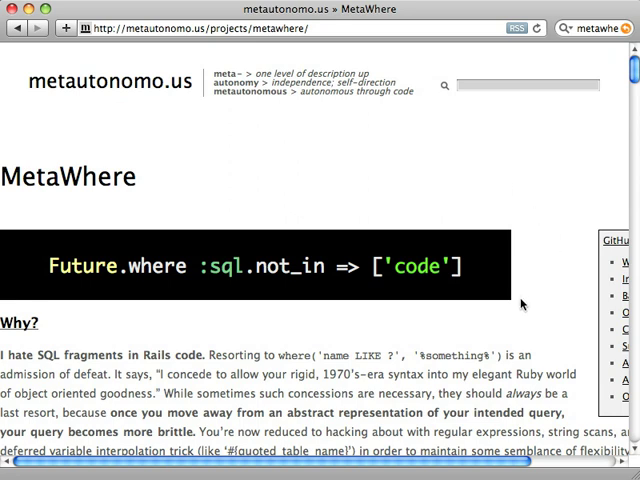
pyautogui.moveTo(550, 278)
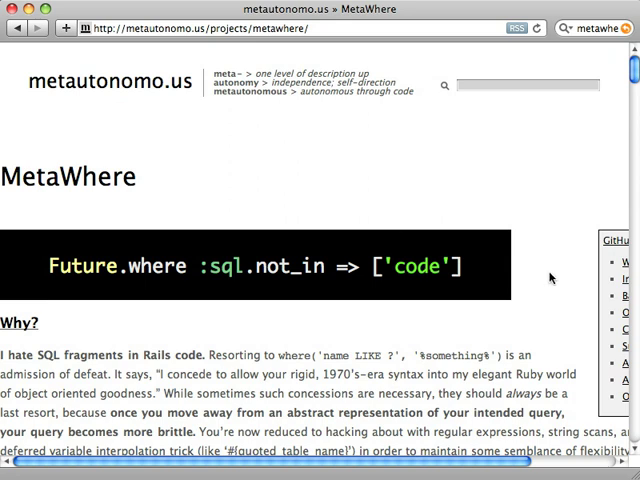
# - Scroll MetaWhere's page to Basic Usage and highlight 'matches' in the Article.where example
pyautogui.scroll(-3)
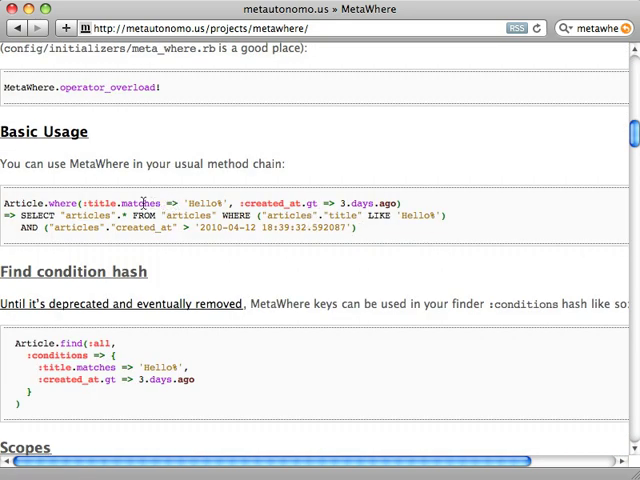
pyautogui.doubleClick(143, 201)
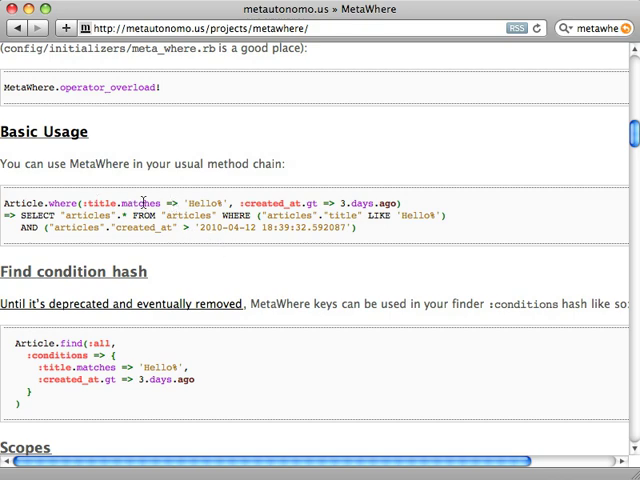
pyautogui.moveTo(165, 192)
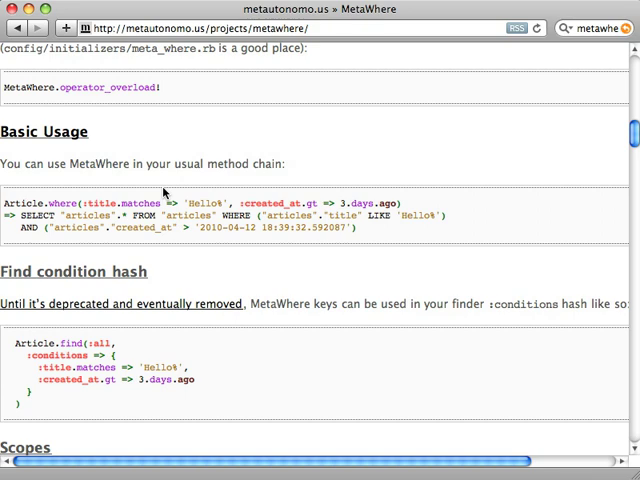
pyautogui.moveTo(165, 193)
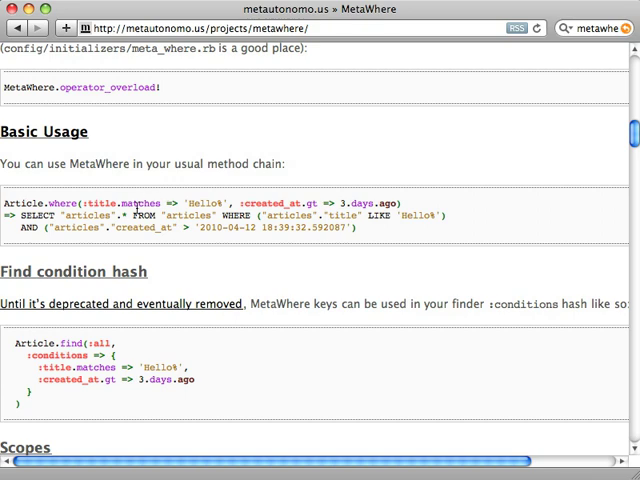
pyautogui.moveTo(272, 247)
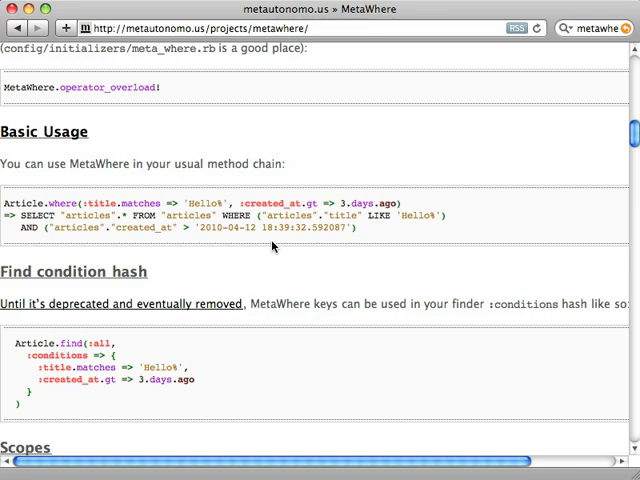